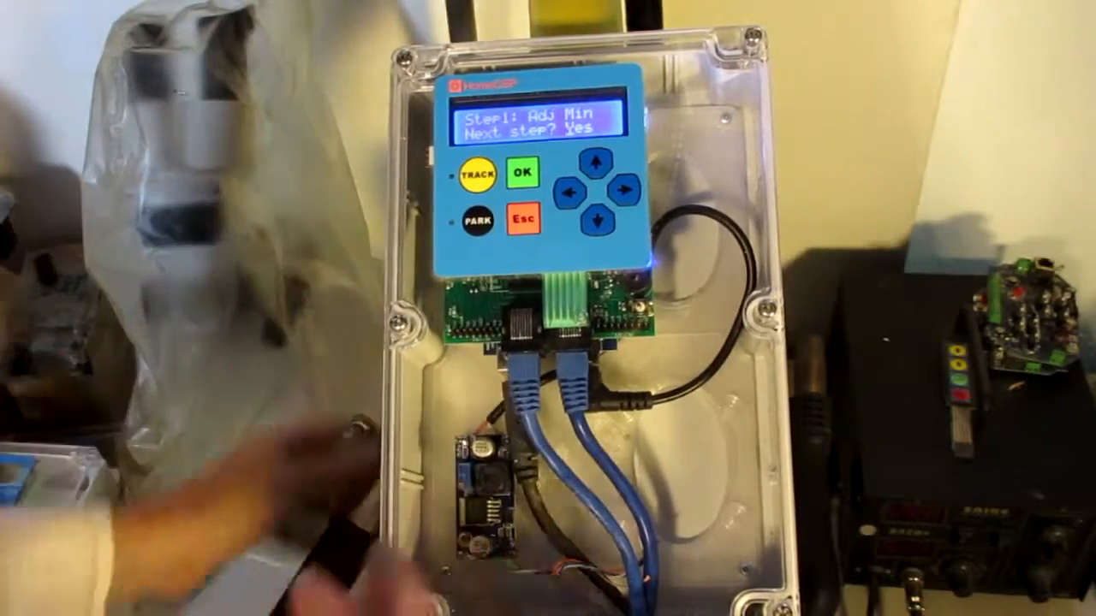
# Accept 'Next step? Yes' to leave Step1 Adj Min and enter Step2 Set Max.
pyautogui.click(520, 173)
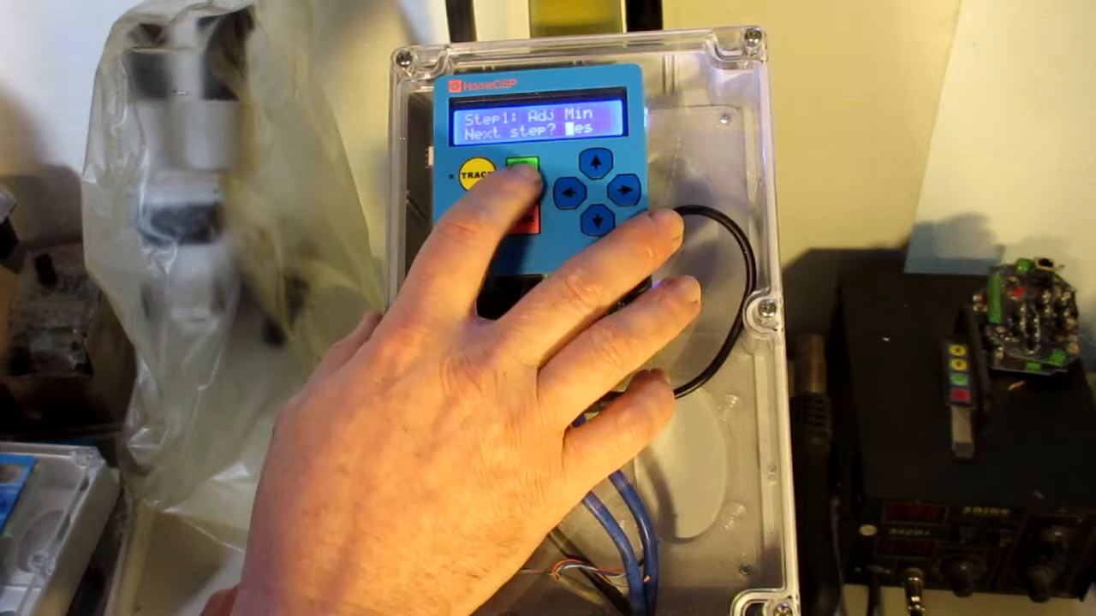
pyautogui.click(522, 167)
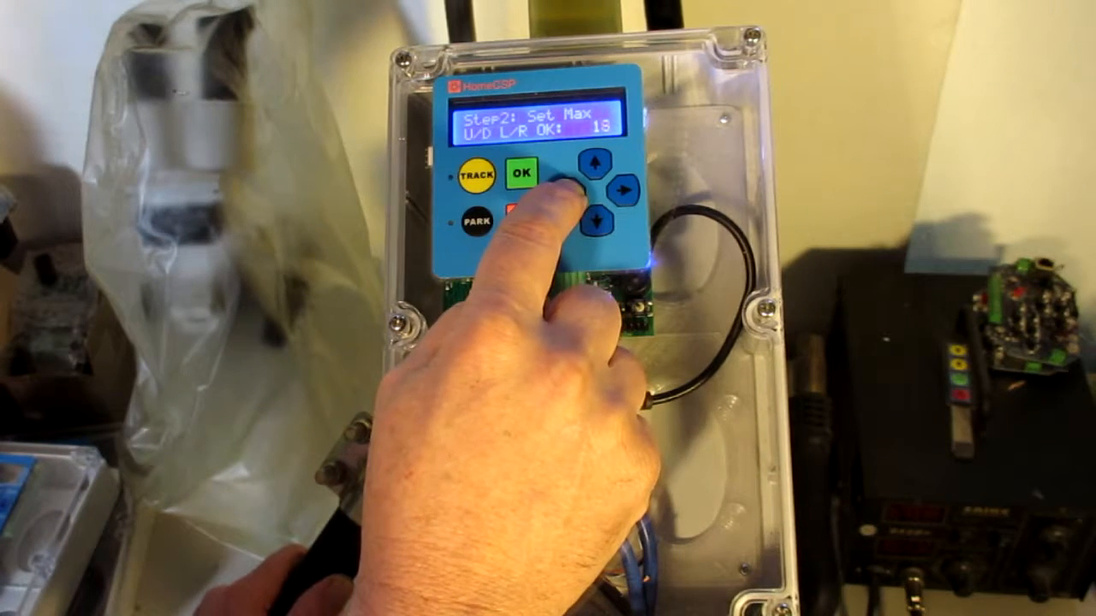
# Hold the arrow key to drive the tracker until the max count reads 628.
pyautogui.click(590, 165)
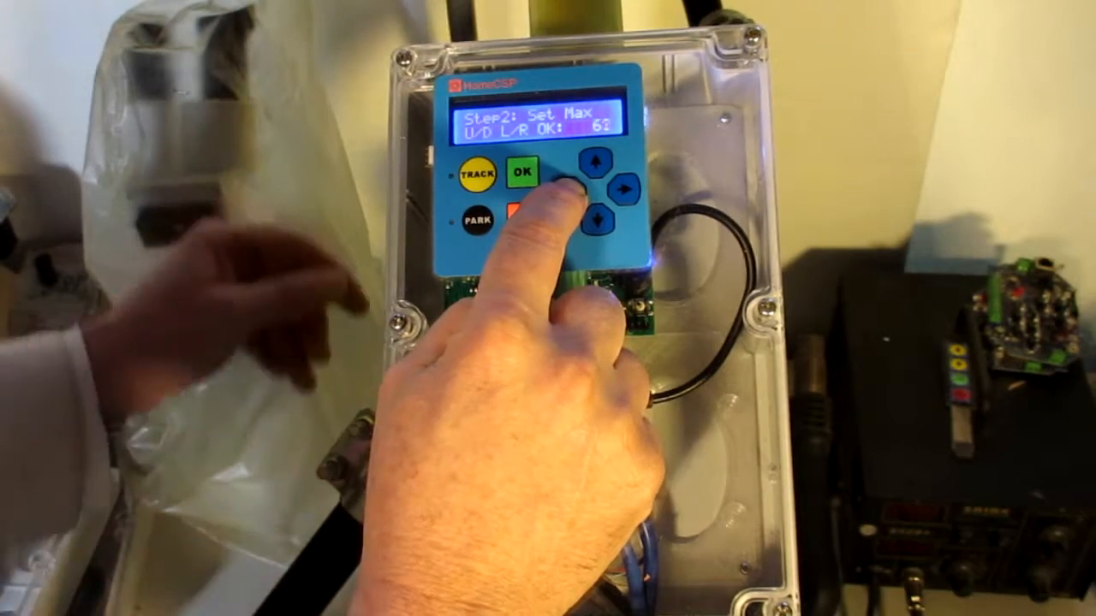
pyautogui.click(591, 168)
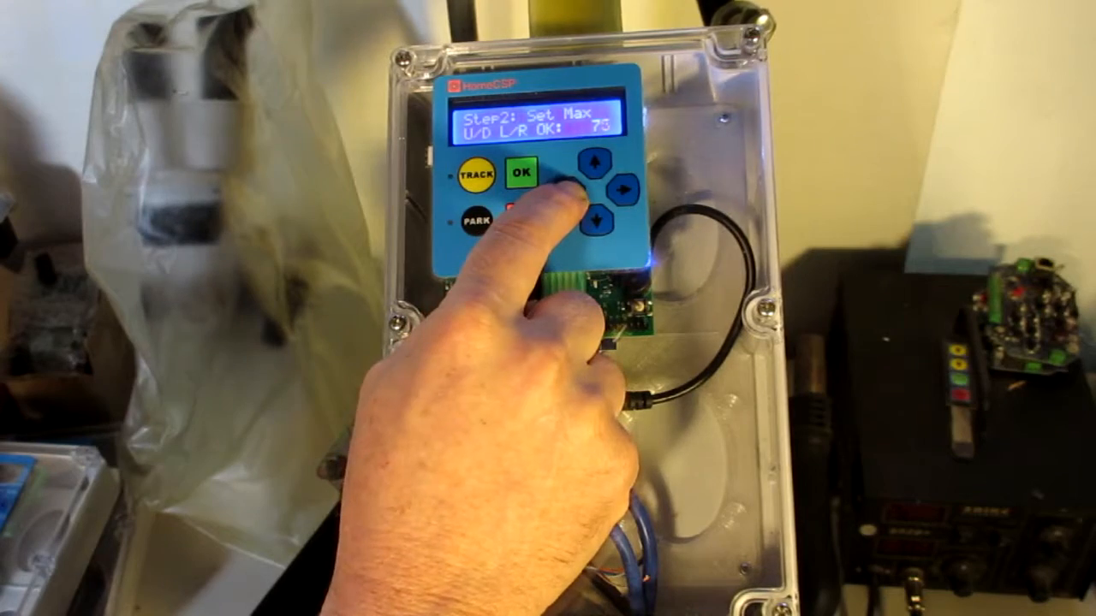
pyautogui.click(591, 167)
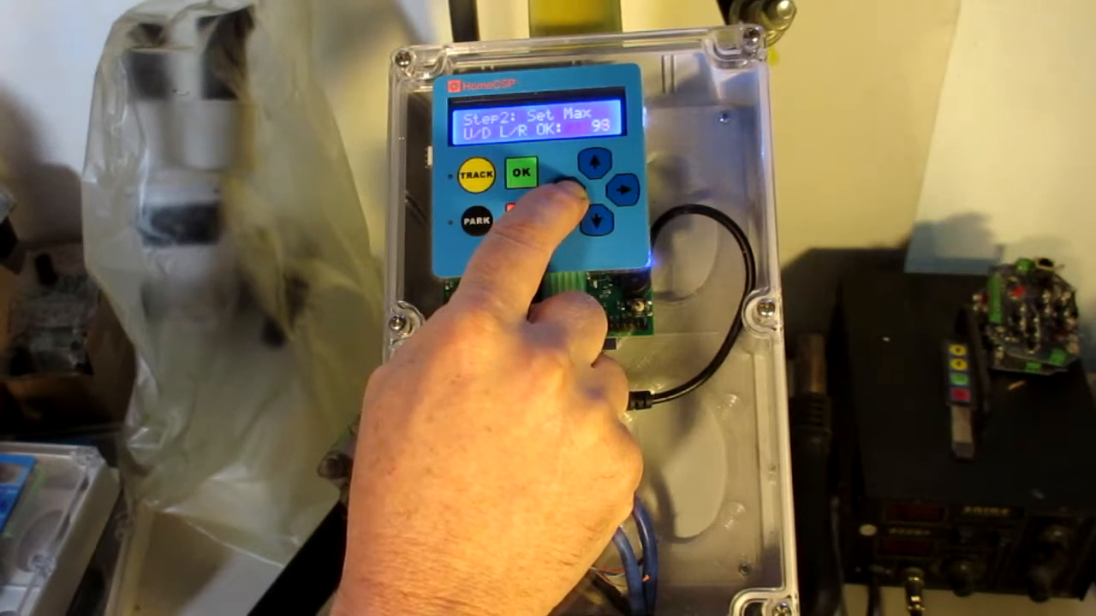
pyautogui.click(590, 163)
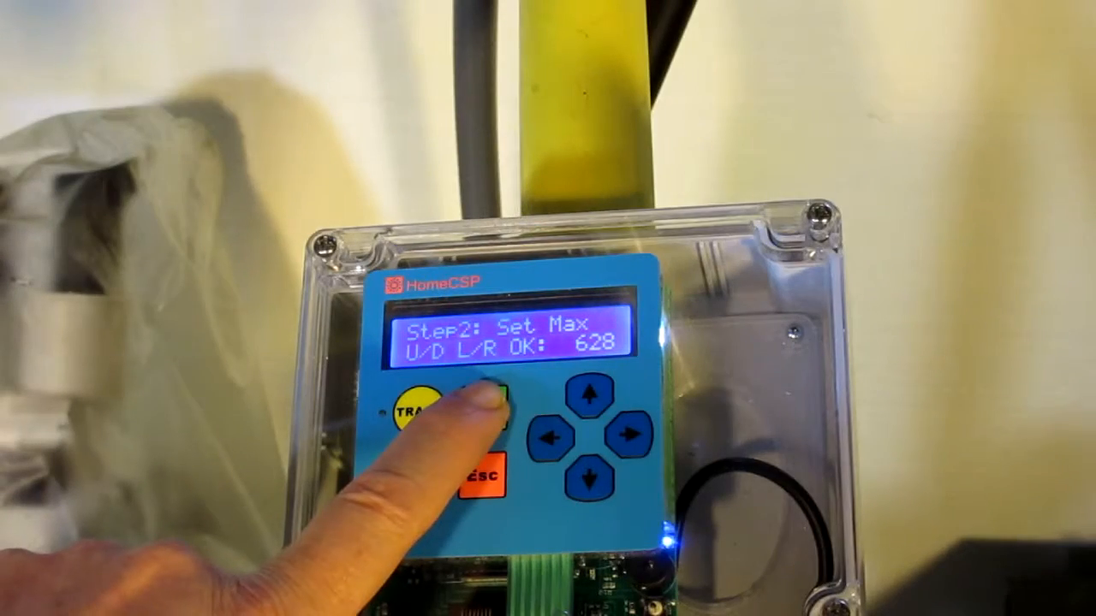
# Set the max at count 629, confirm 'Are you sure? Yes', reaching the Motor Pulse run-test prompt.
pyautogui.click(488, 402)
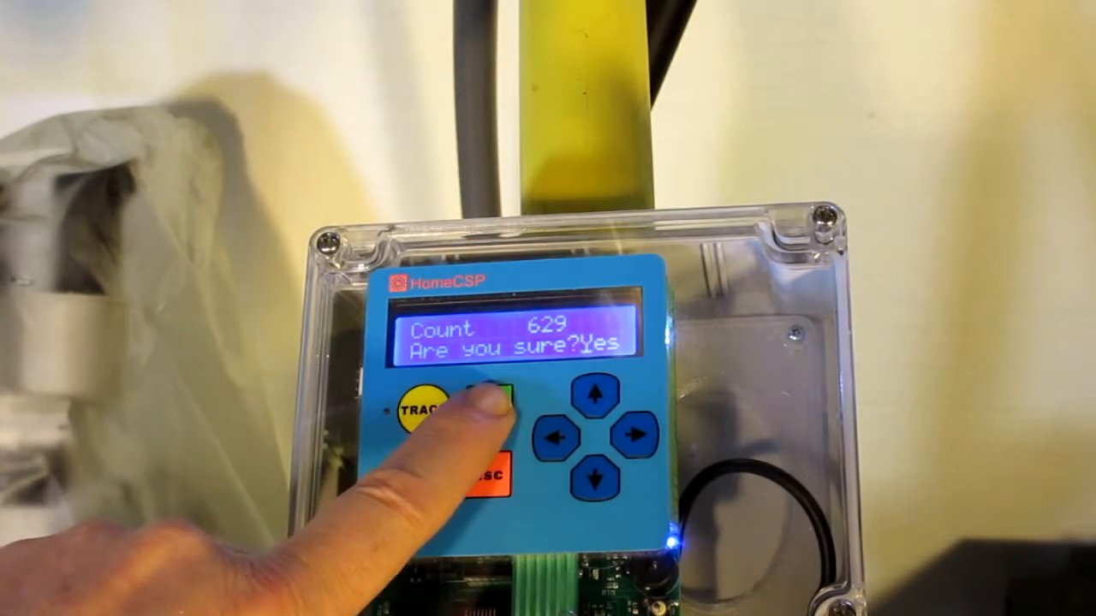
pyautogui.click(485, 409)
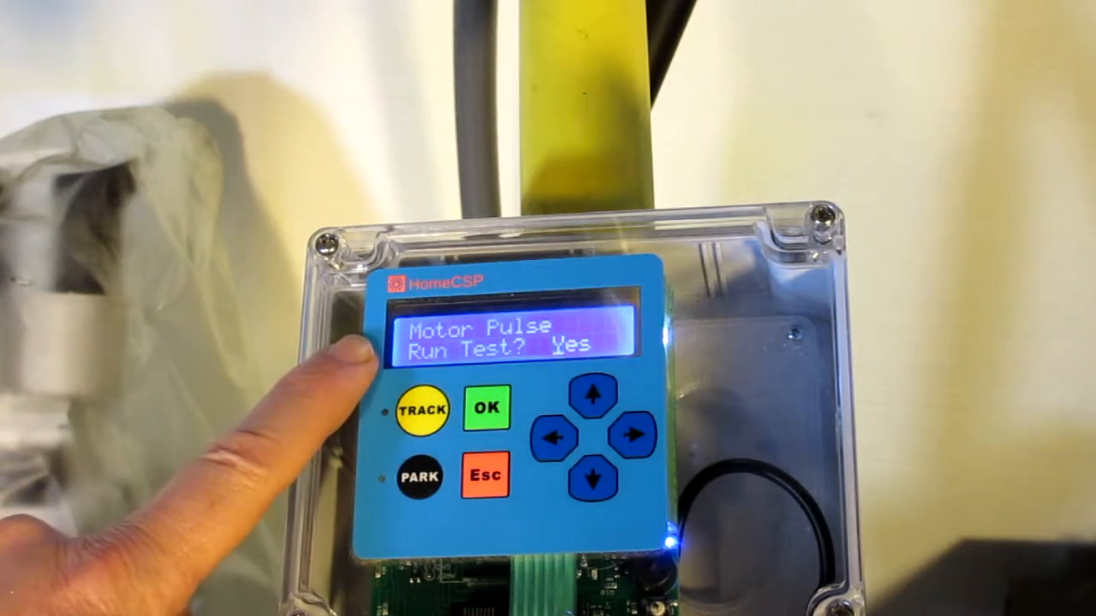
pyautogui.click(487, 409)
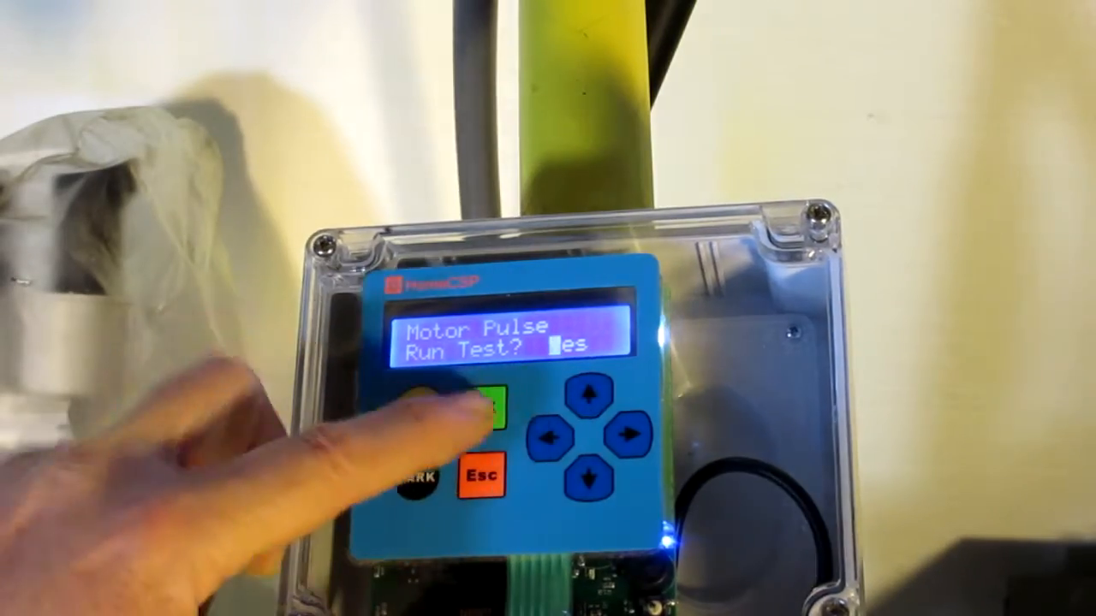